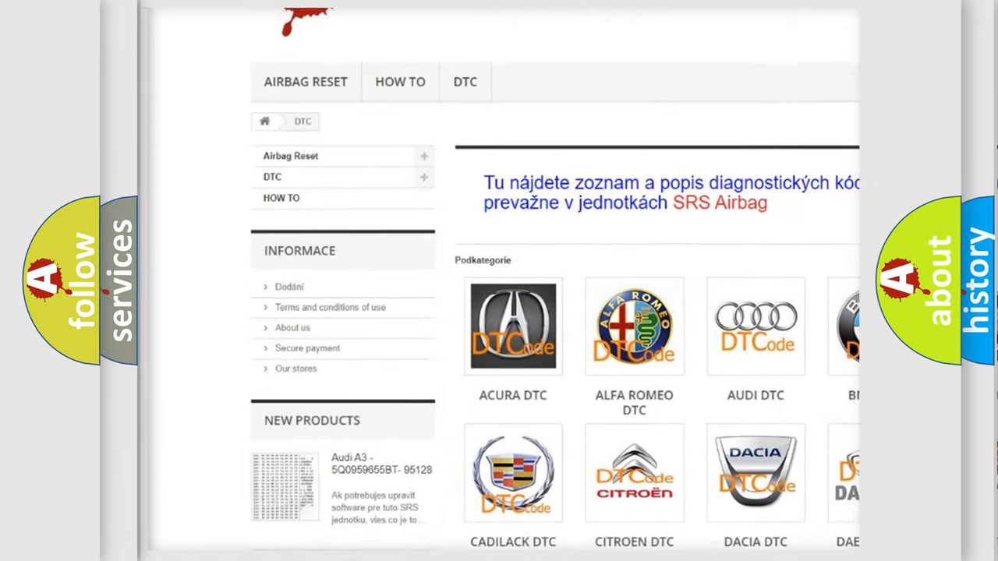
scroll("down", 3)
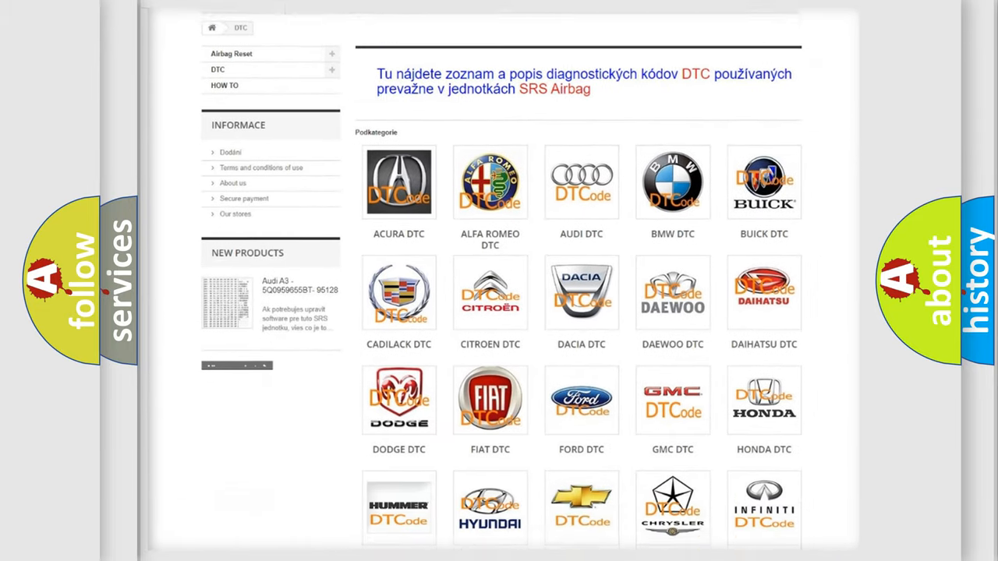
scroll("down", 3)
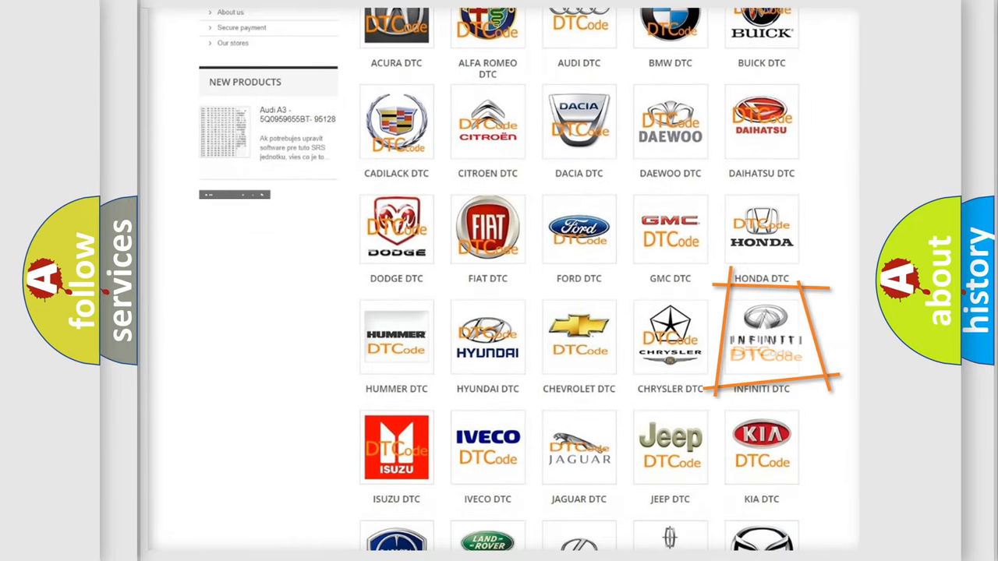